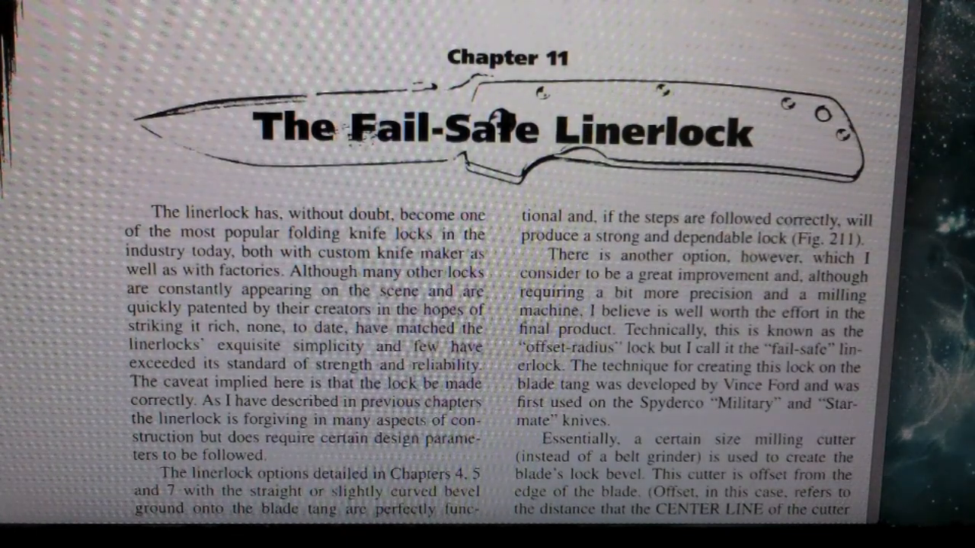
pyautogui.scroll(-3)
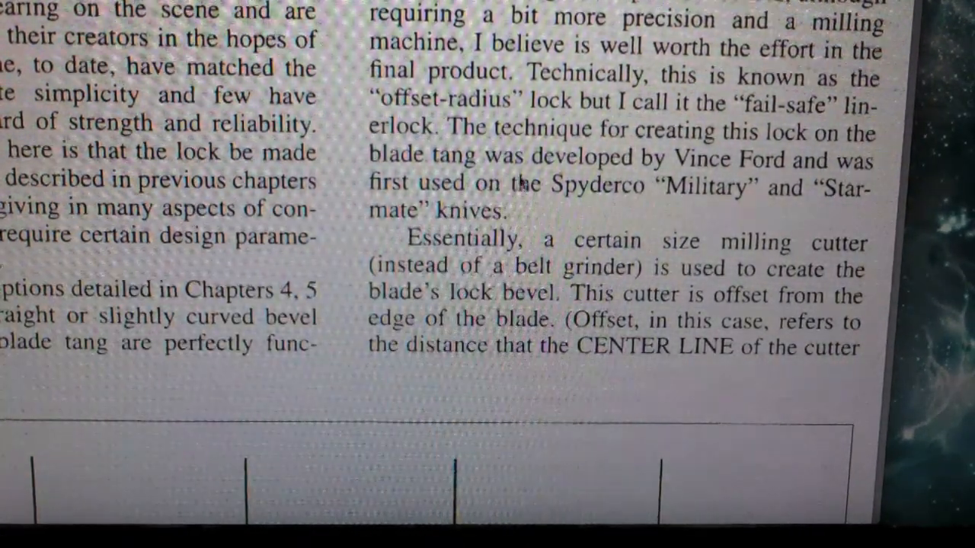
pyautogui.scroll(-3)
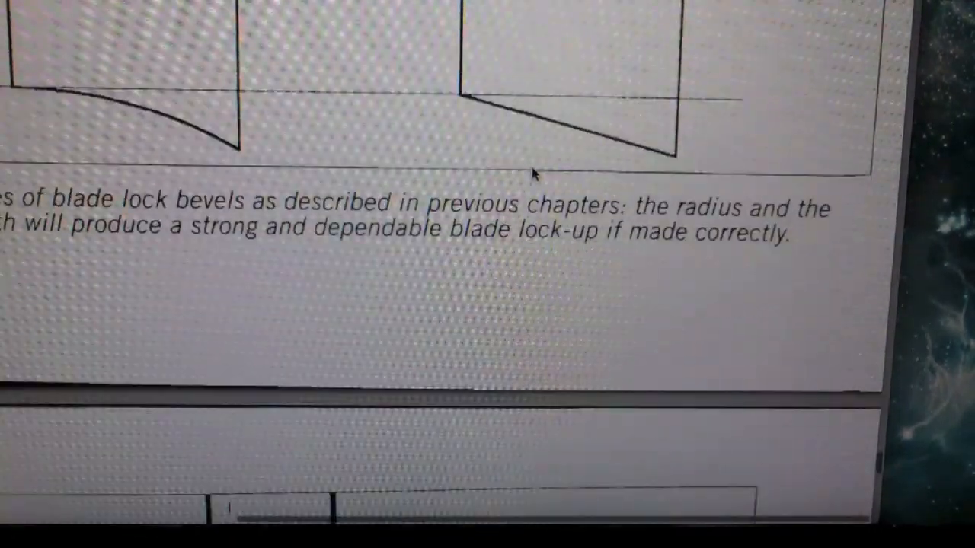
pyautogui.scroll(3)
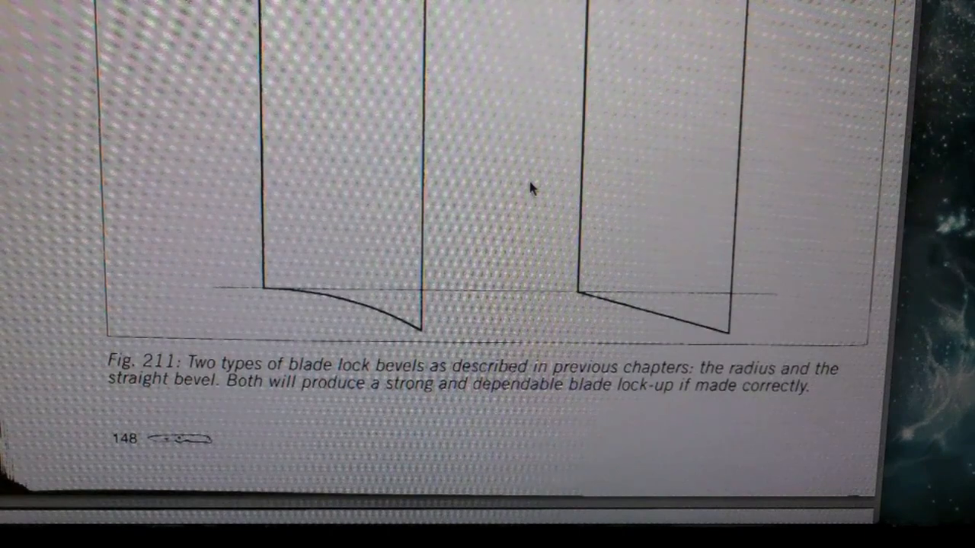